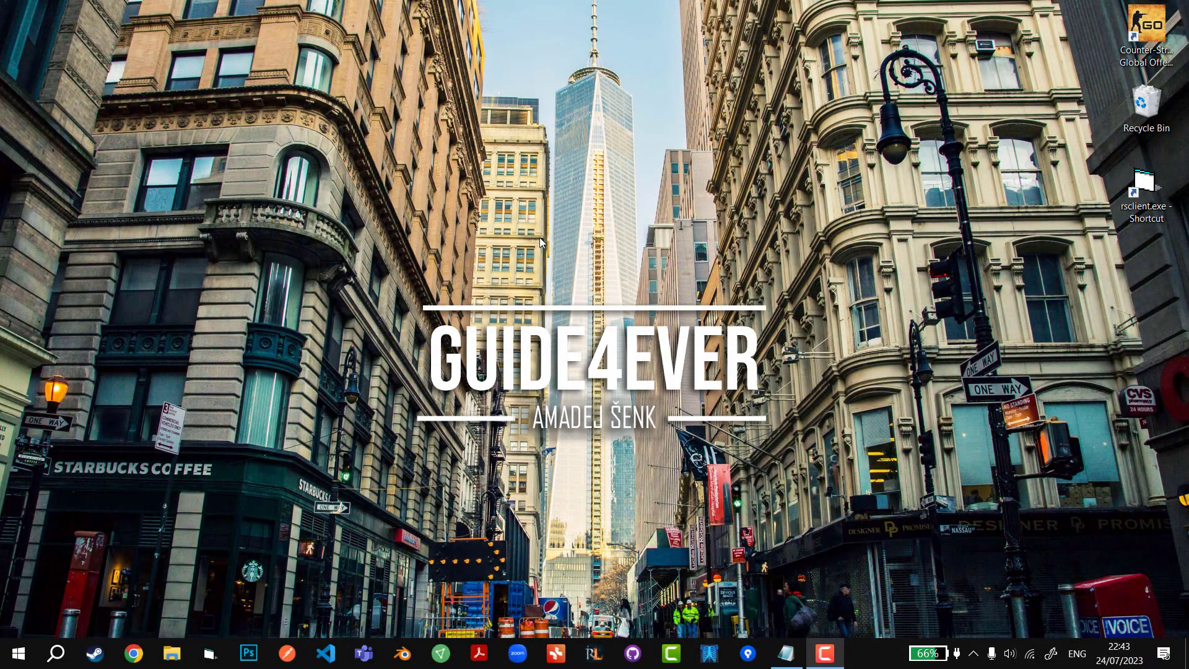
pyautogui.moveTo(346, 247)
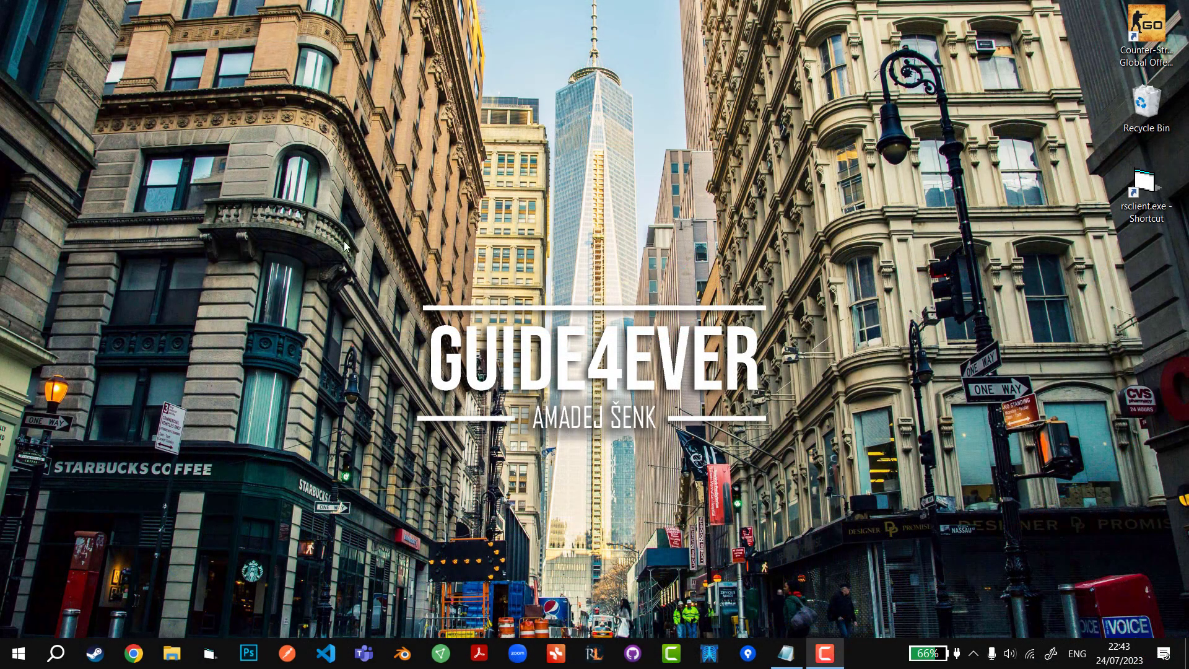
pyautogui.moveTo(364, 229)
pyautogui.write('steam')
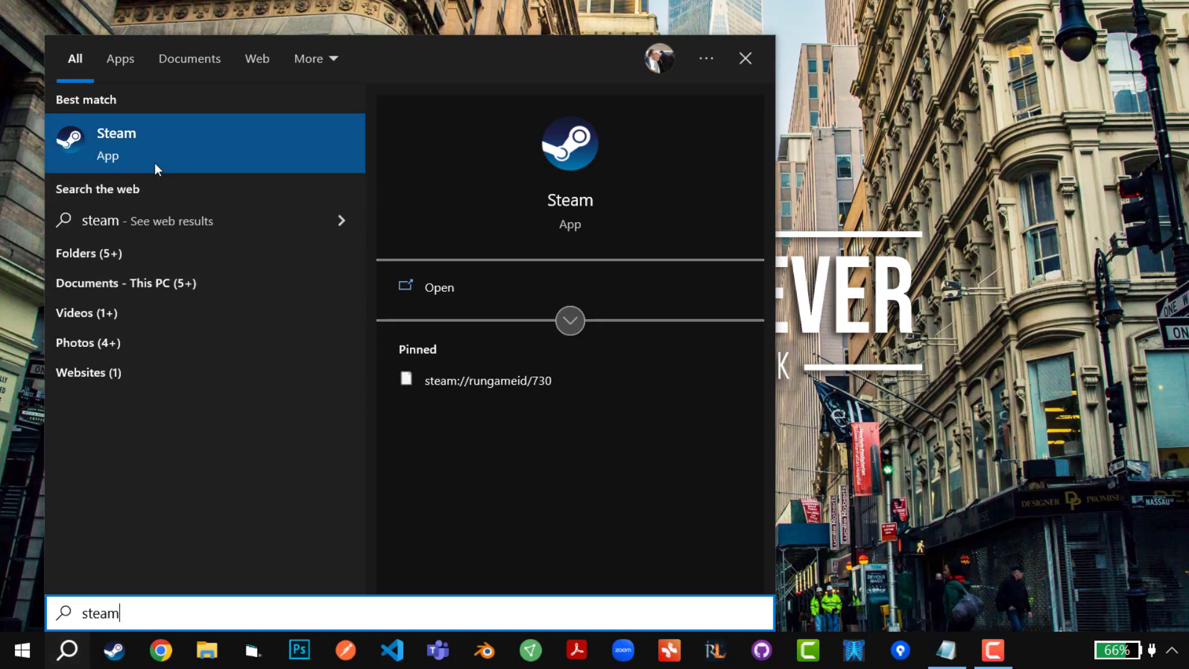
pyautogui.moveTo(109, 148)
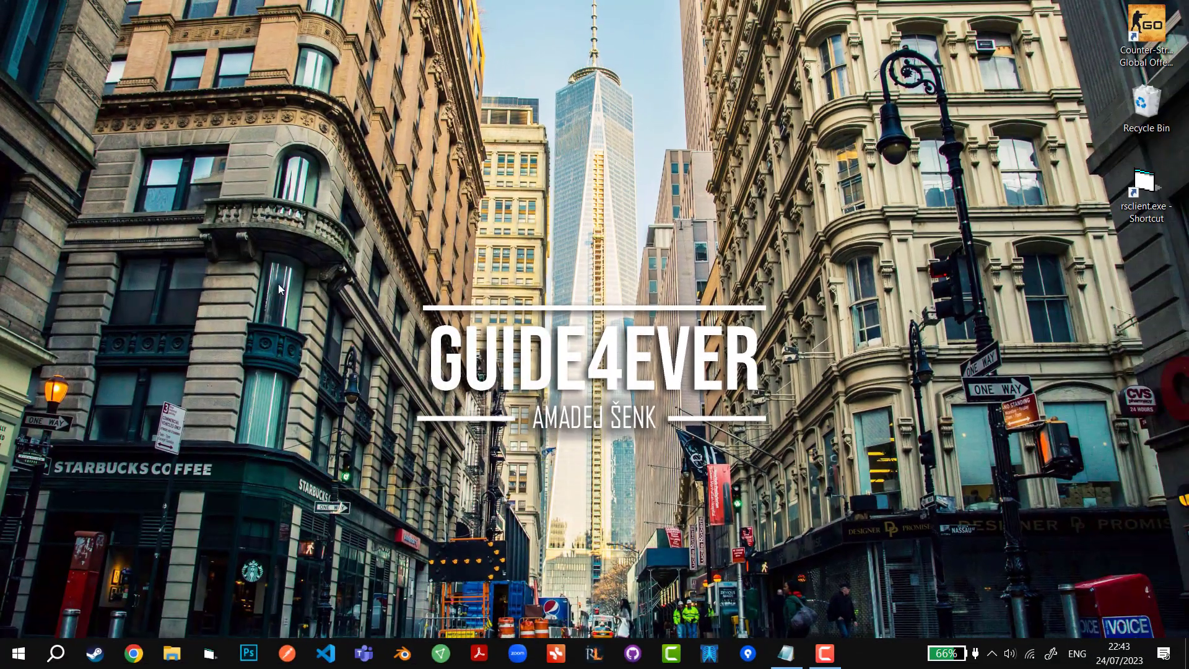
# Go to the Steam shortcut's file location and bring up its Properties.
pyautogui.click(171, 652)
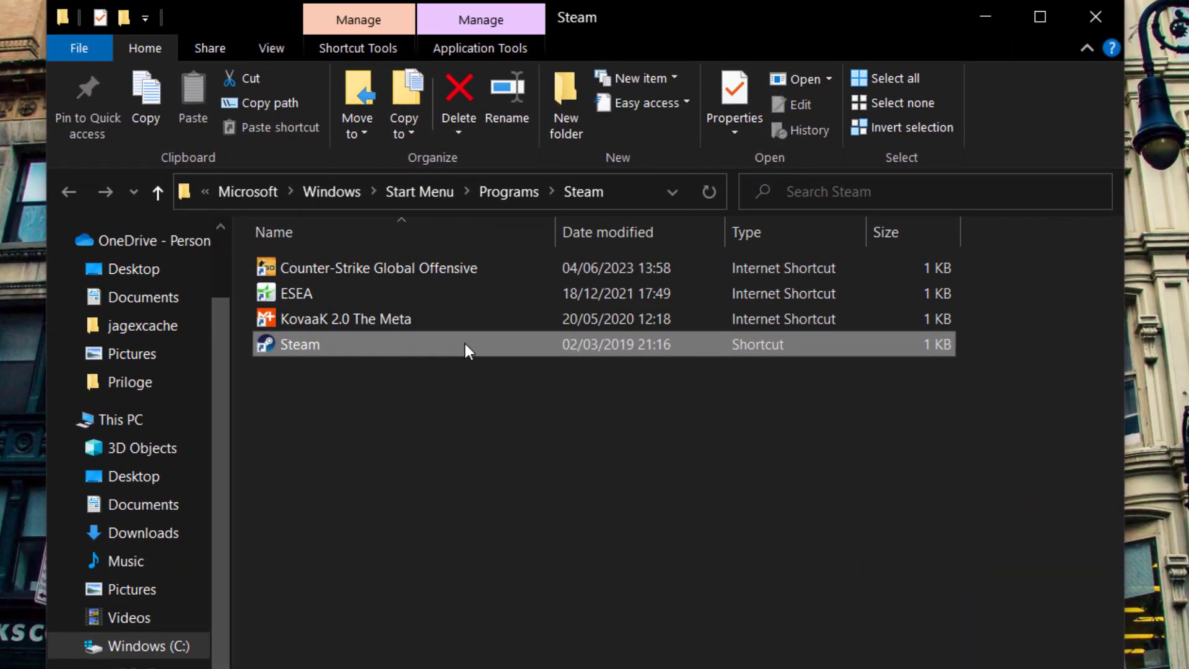
pyautogui.rightClick(298, 345)
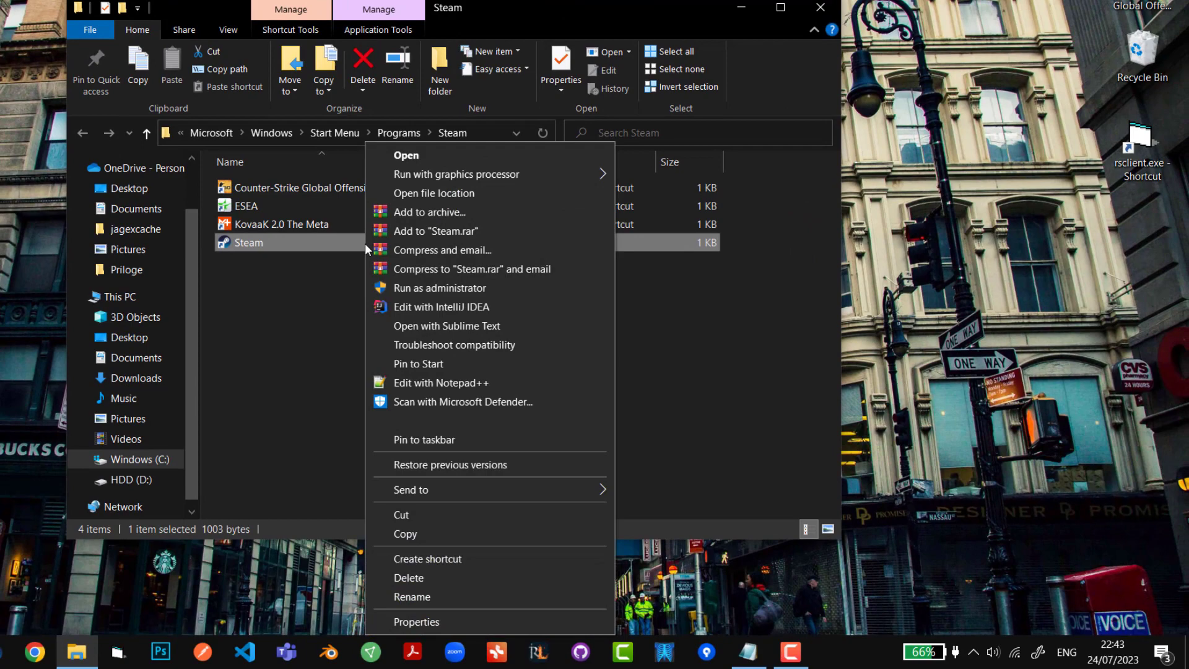
pyautogui.click(416, 620)
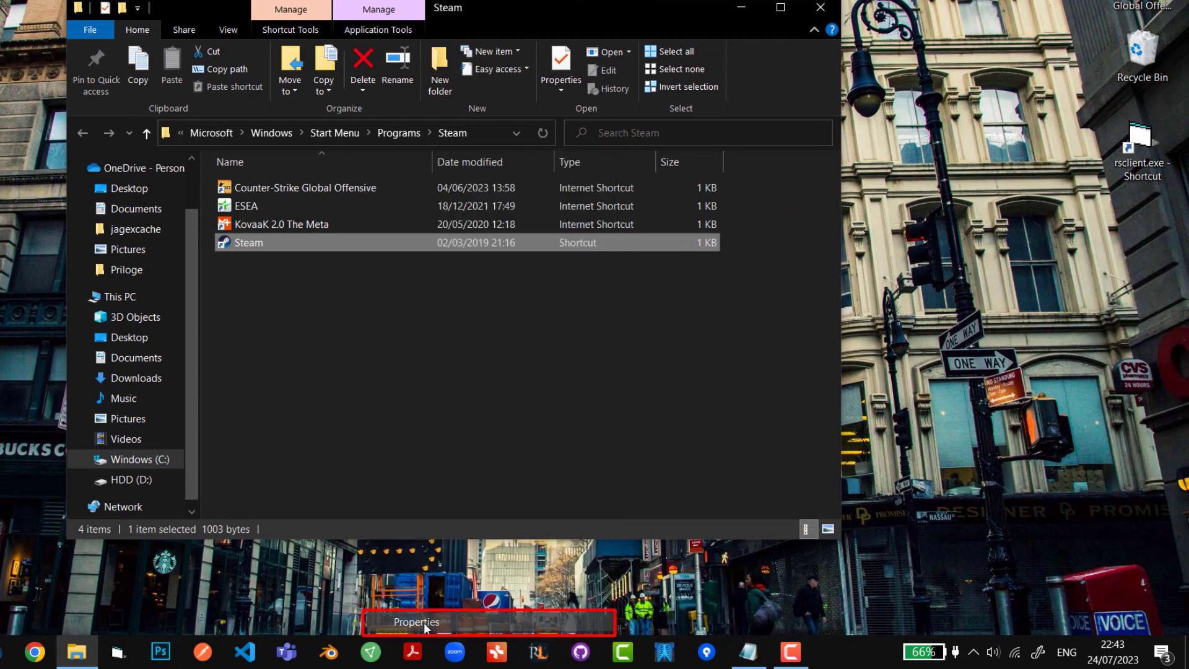
# Under Compatibility, enable 'Run this program as an administrator' and apply it.
pyautogui.click(416, 621)
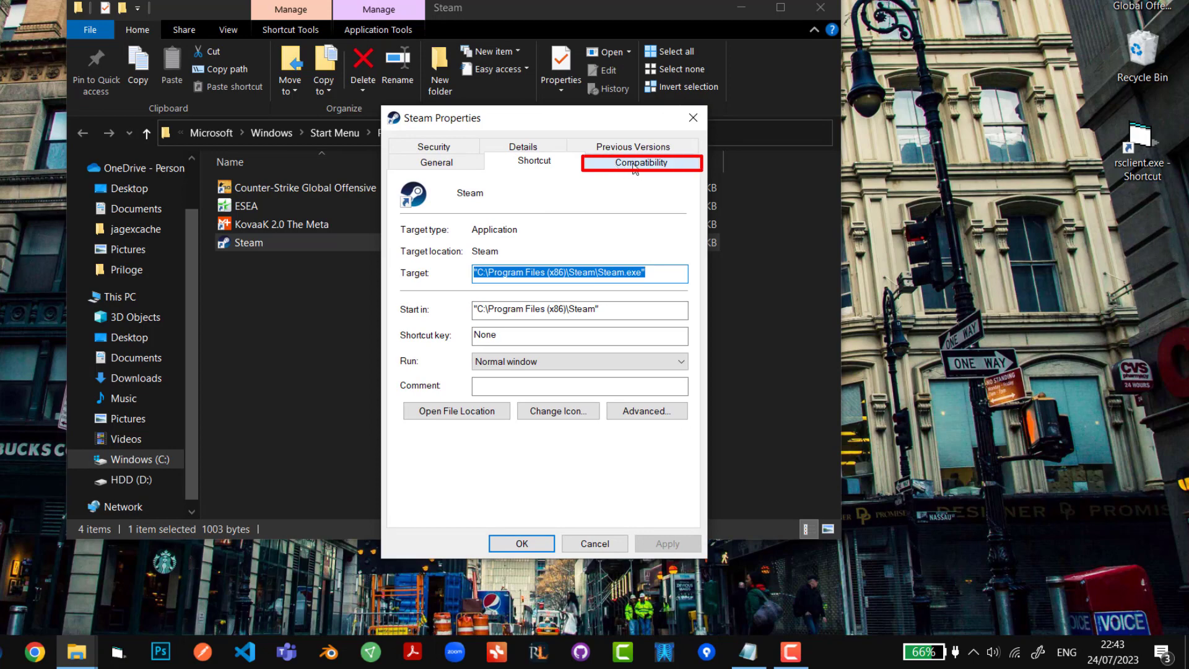
pyautogui.click(640, 161)
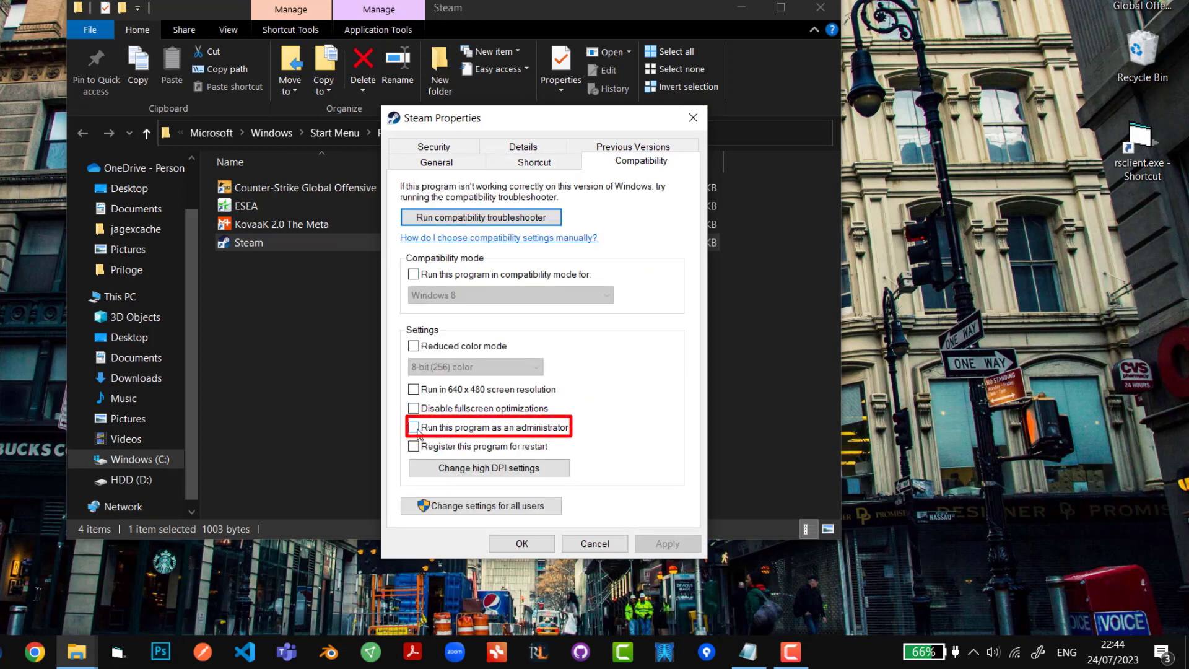
pyautogui.moveTo(418, 432)
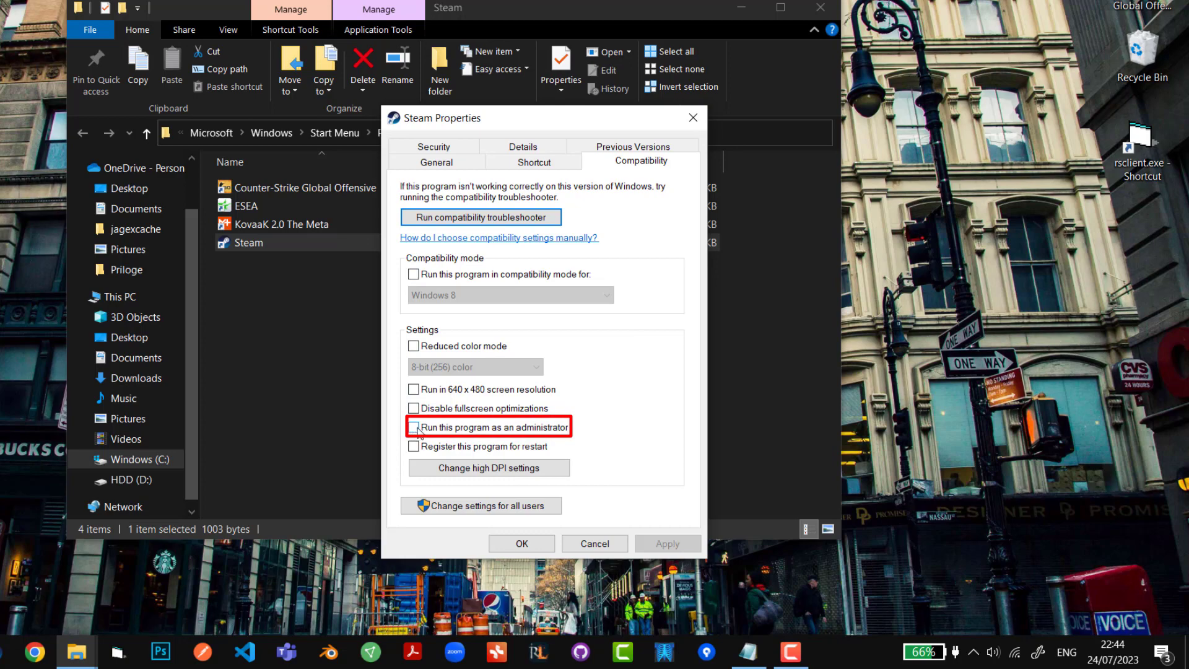
pyautogui.click(414, 427)
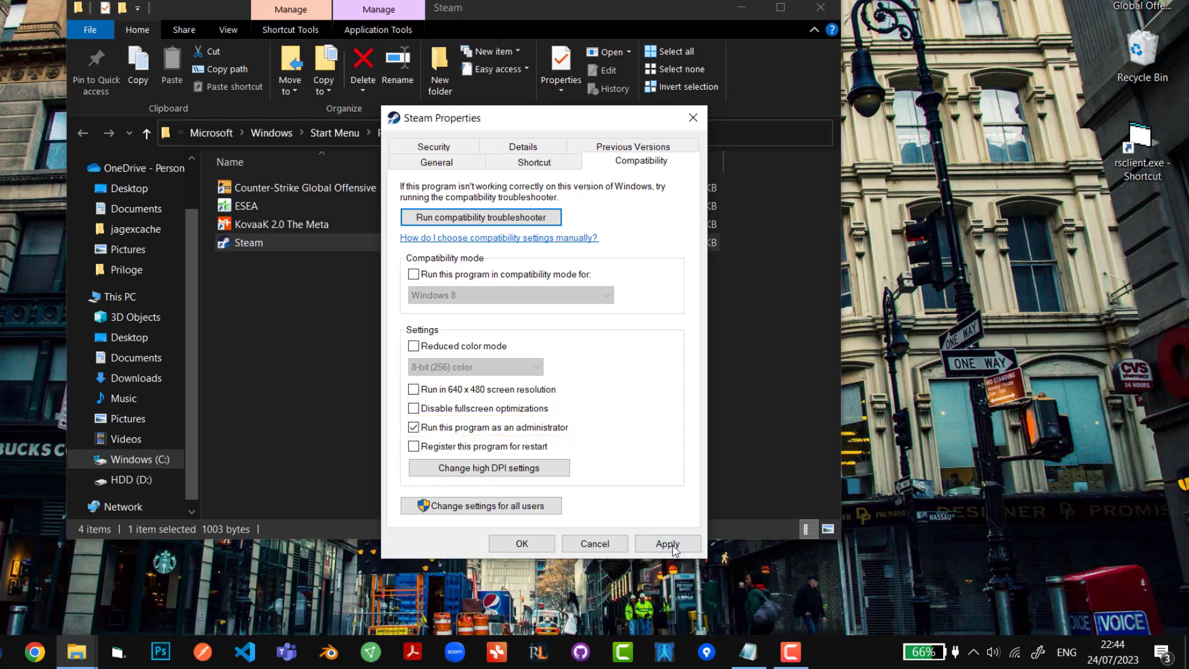
pyautogui.click(667, 544)
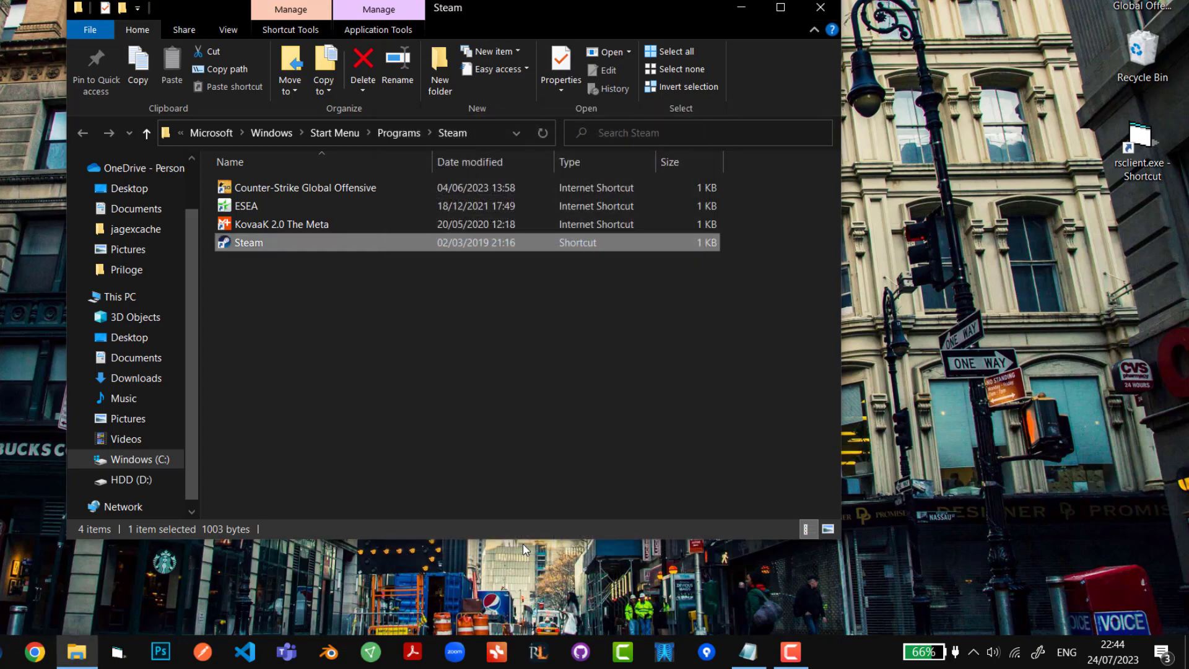
pyautogui.moveTo(485, 410)
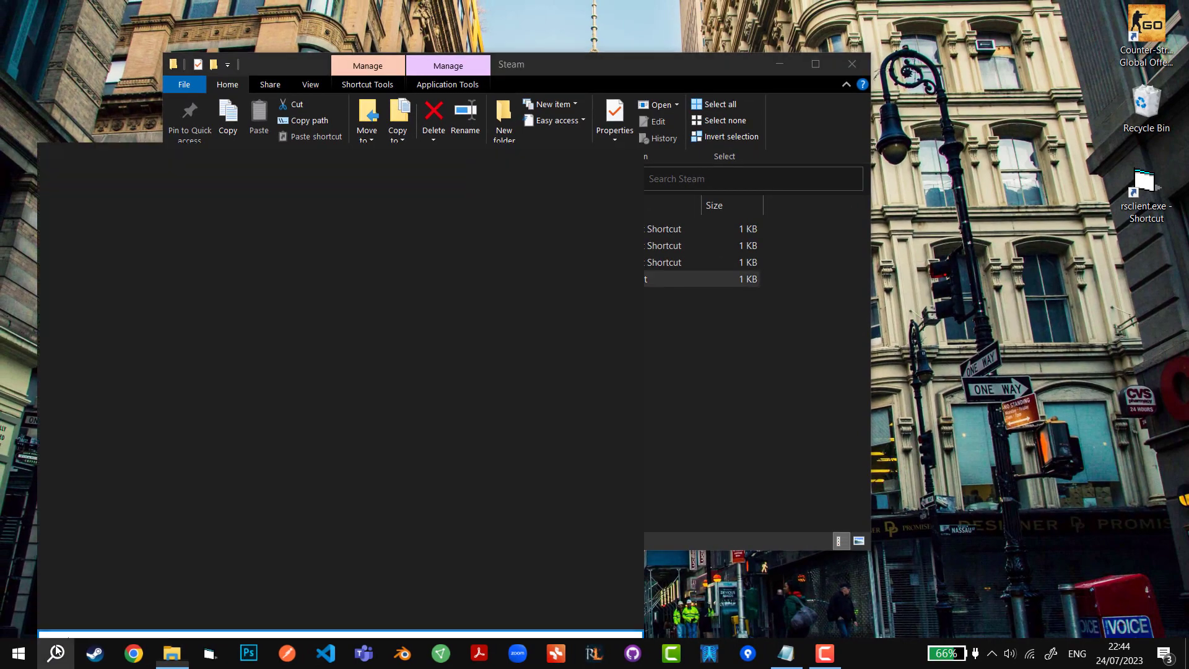
# Search 'stea' in the Start menu and launch the Steam client.
pyautogui.write('stea')
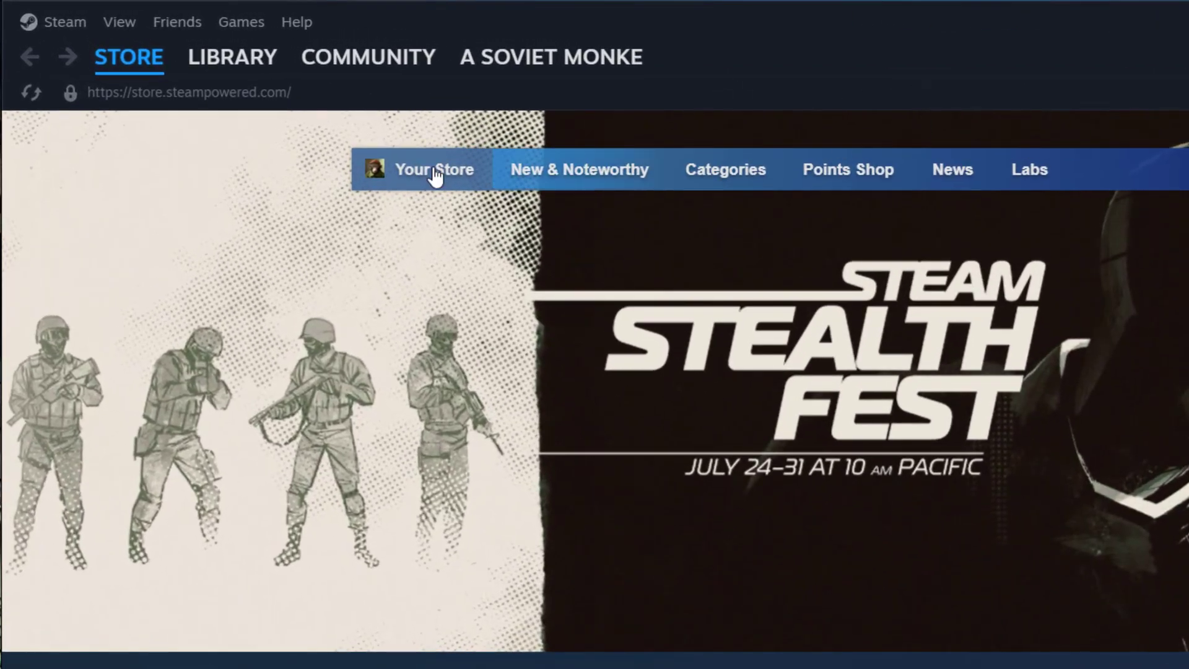
pyautogui.moveTo(53, 21)
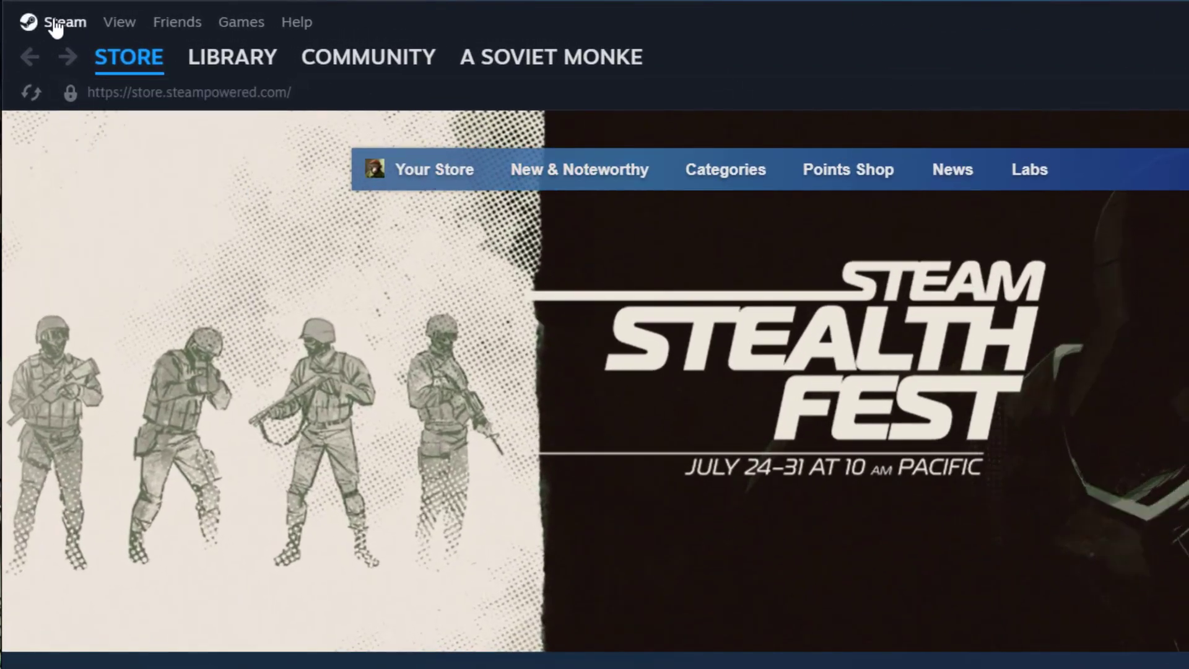
# Go into Steam Settings and show the Storage section.
pyautogui.click(63, 21)
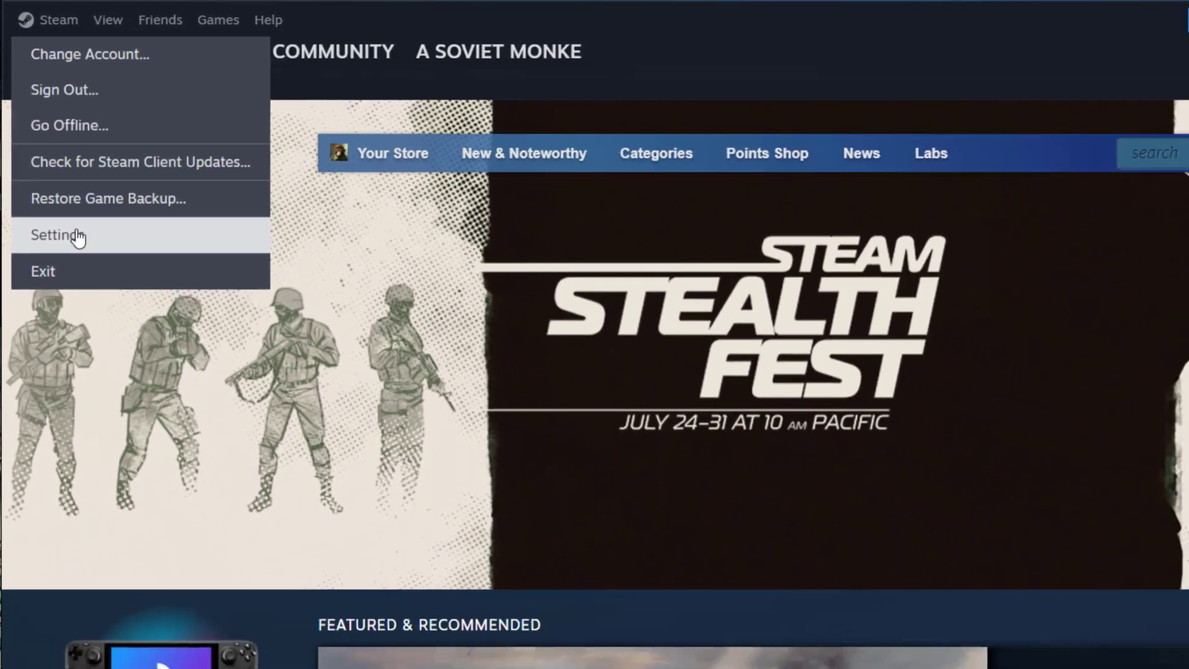
pyautogui.click(57, 234)
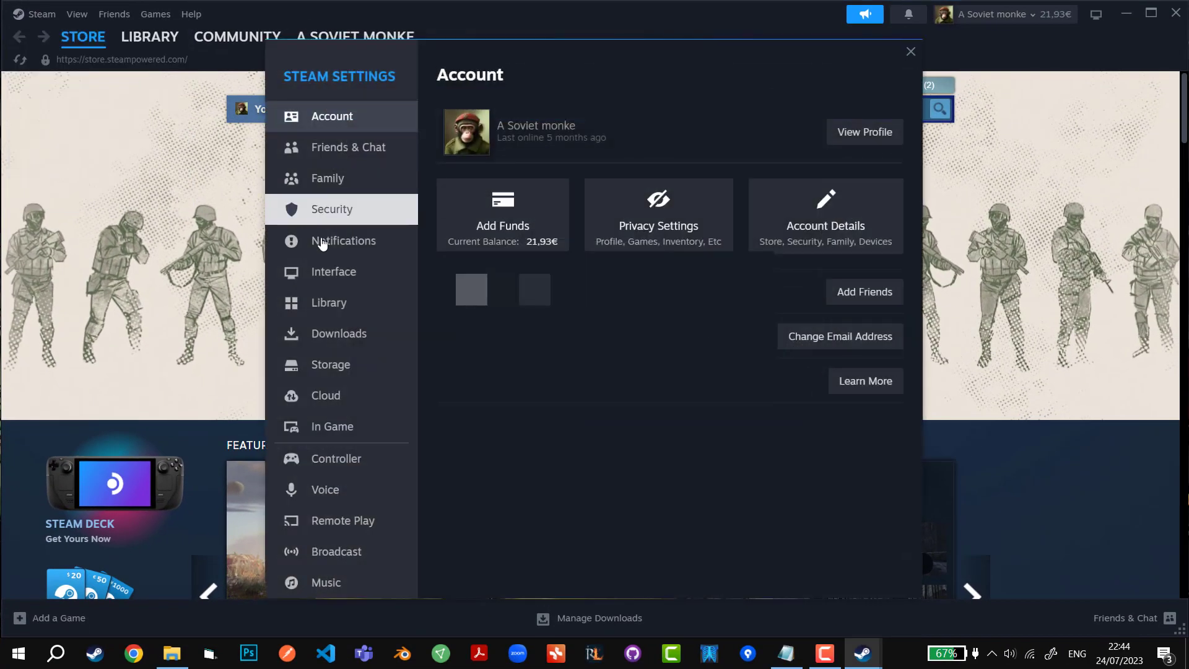
pyautogui.click(329, 364)
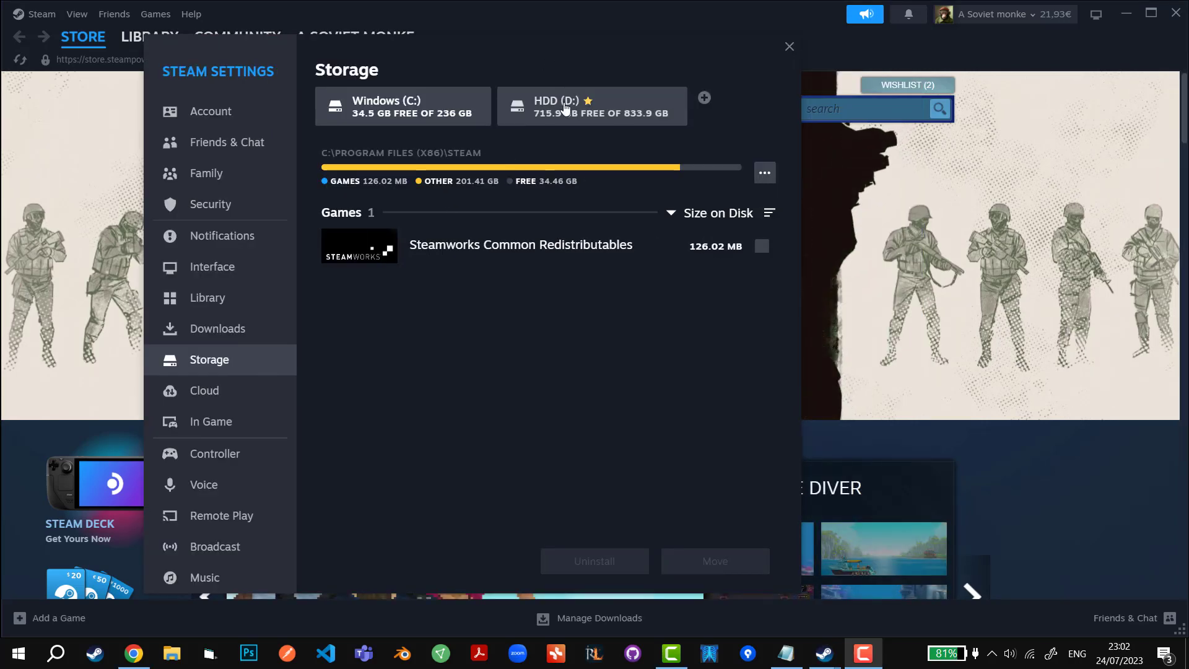
# Select the HDD (D:) library and run Repair Folder from its options.
pyautogui.click(401, 107)
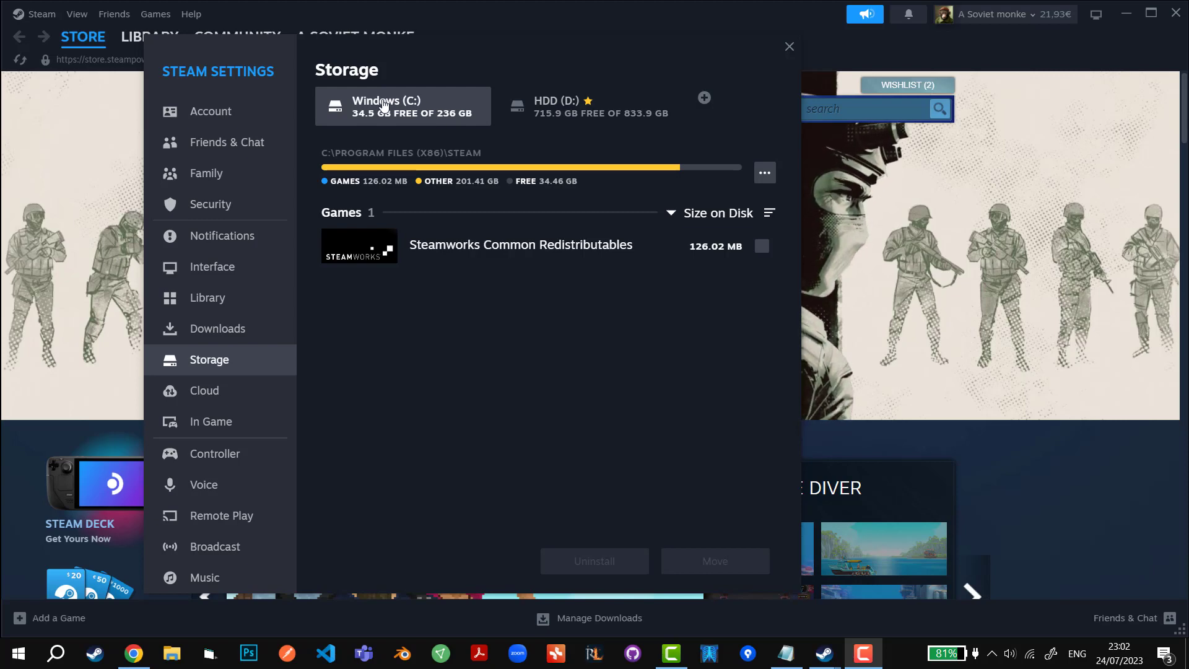
pyautogui.click(590, 106)
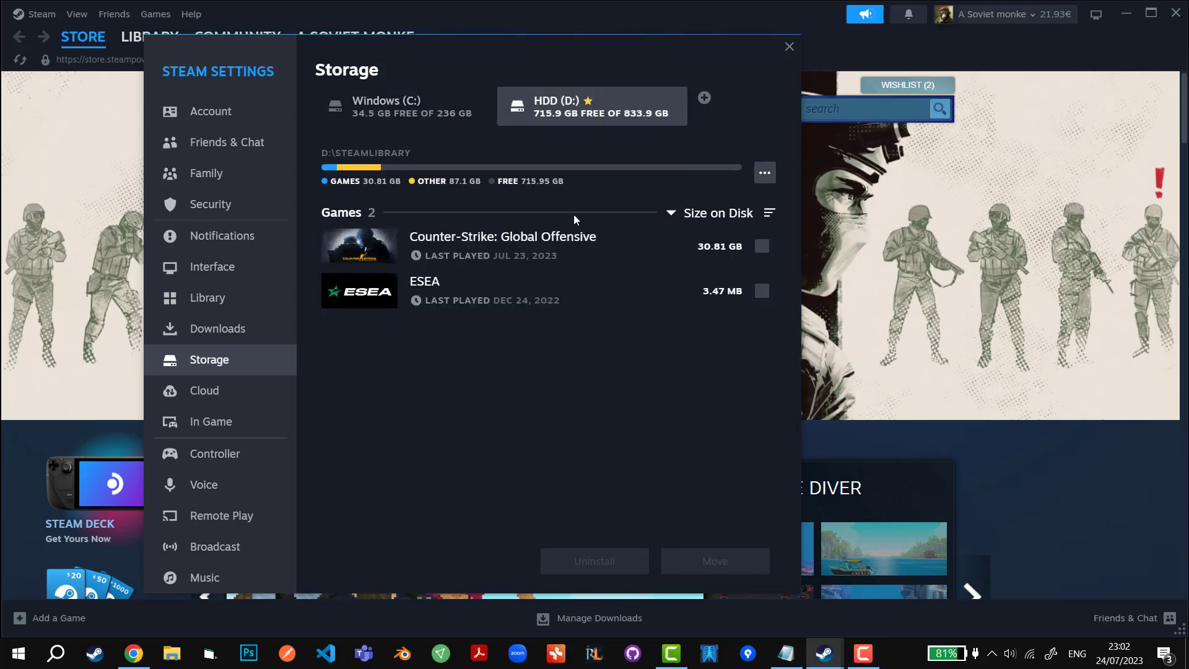
pyautogui.click(764, 172)
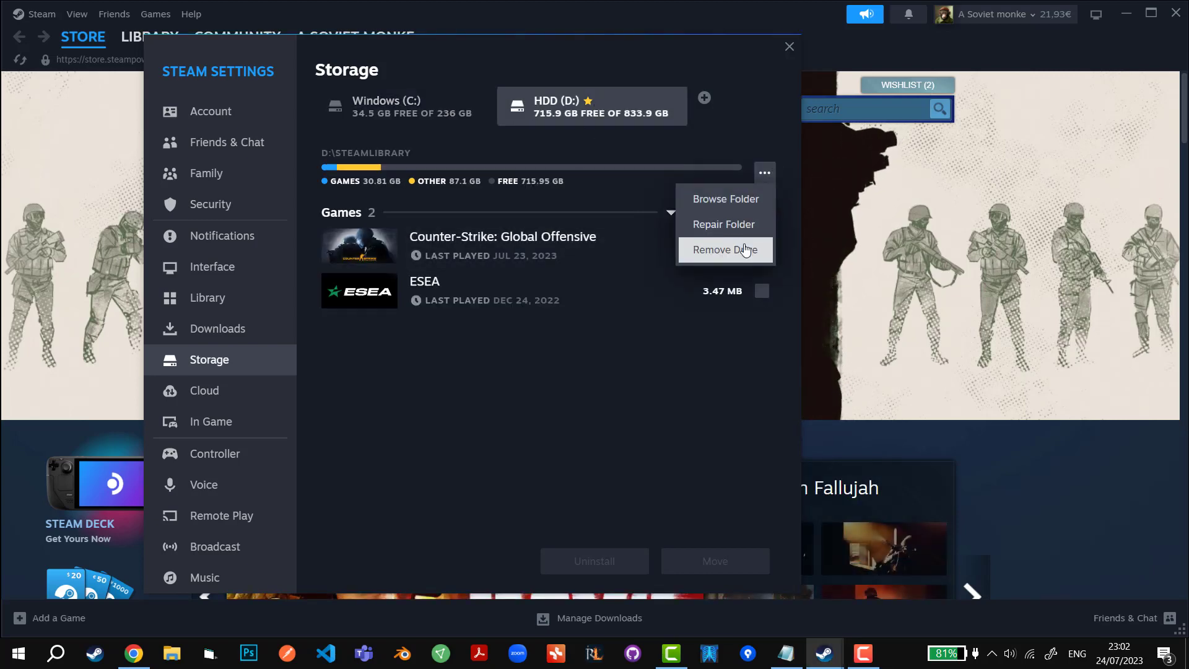
pyautogui.moveTo(724, 224)
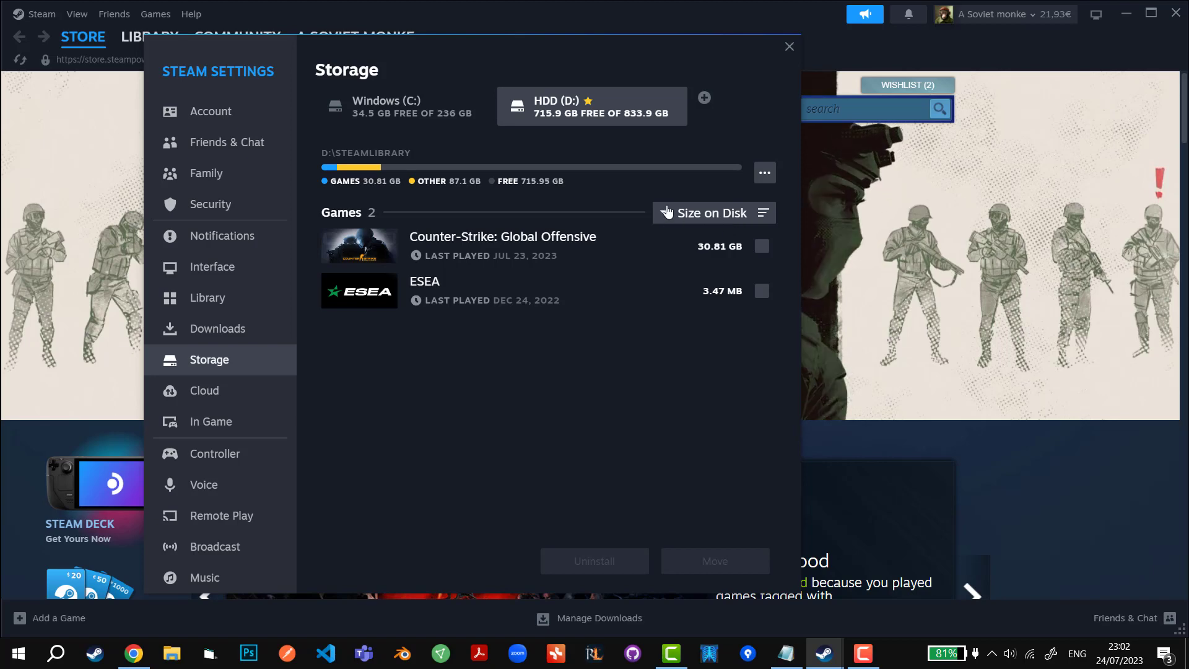
pyautogui.click(406, 106)
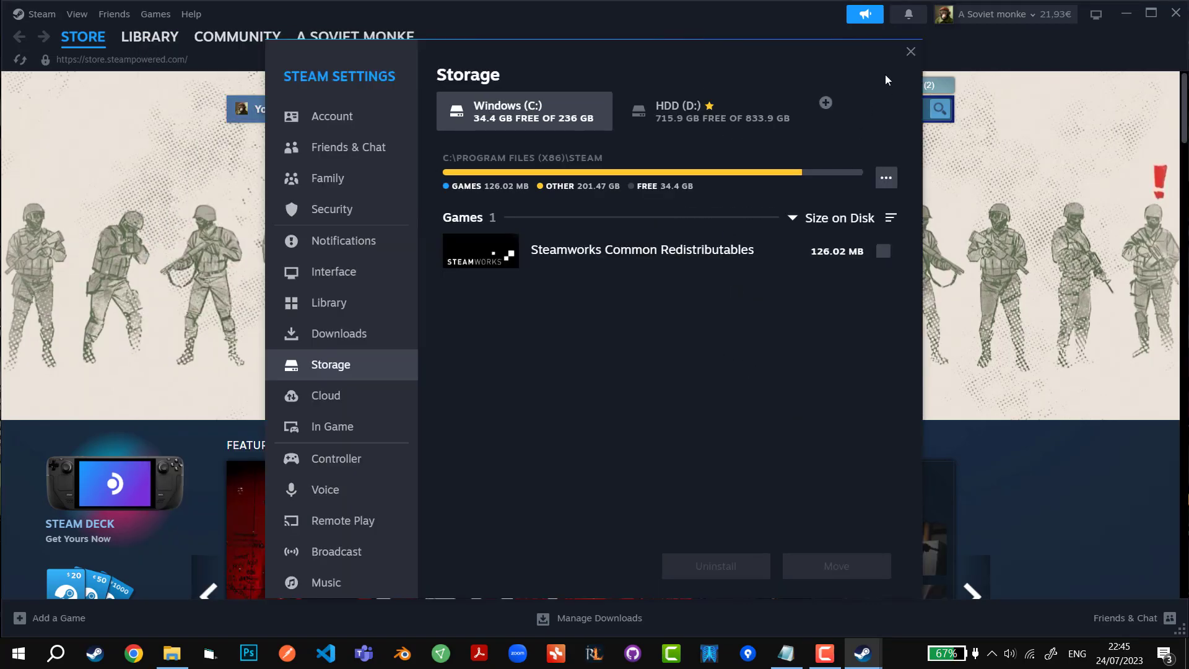
# Close Settings and bring up the Steam client menu again.
pyautogui.click(908, 52)
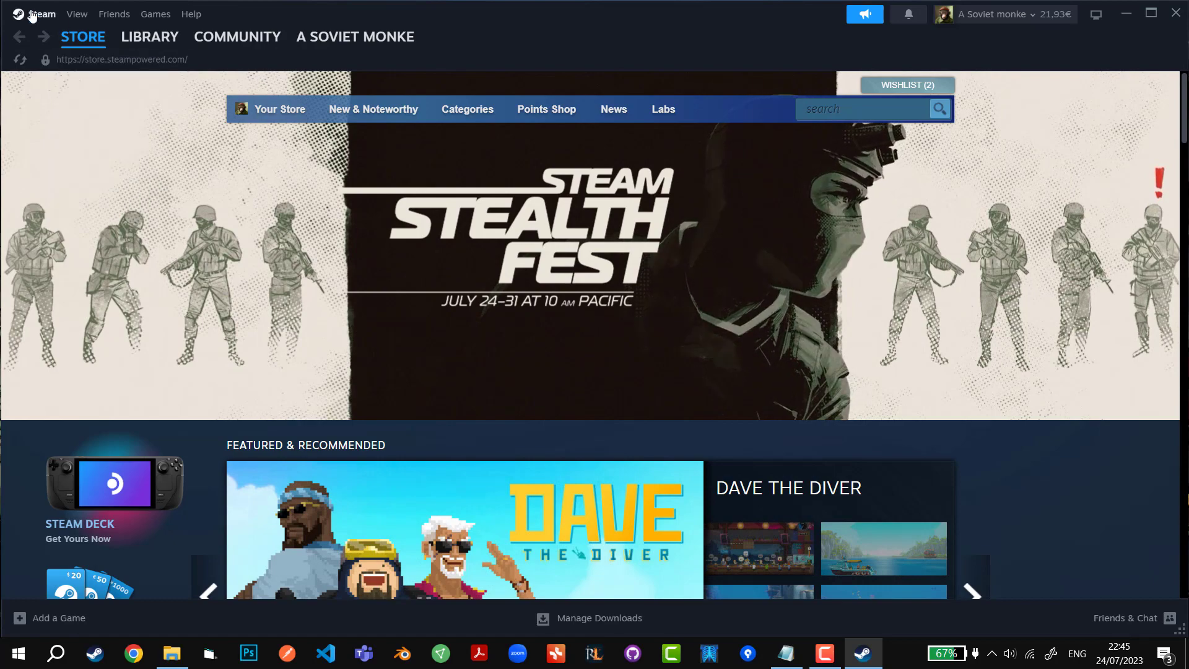
pyautogui.click(42, 13)
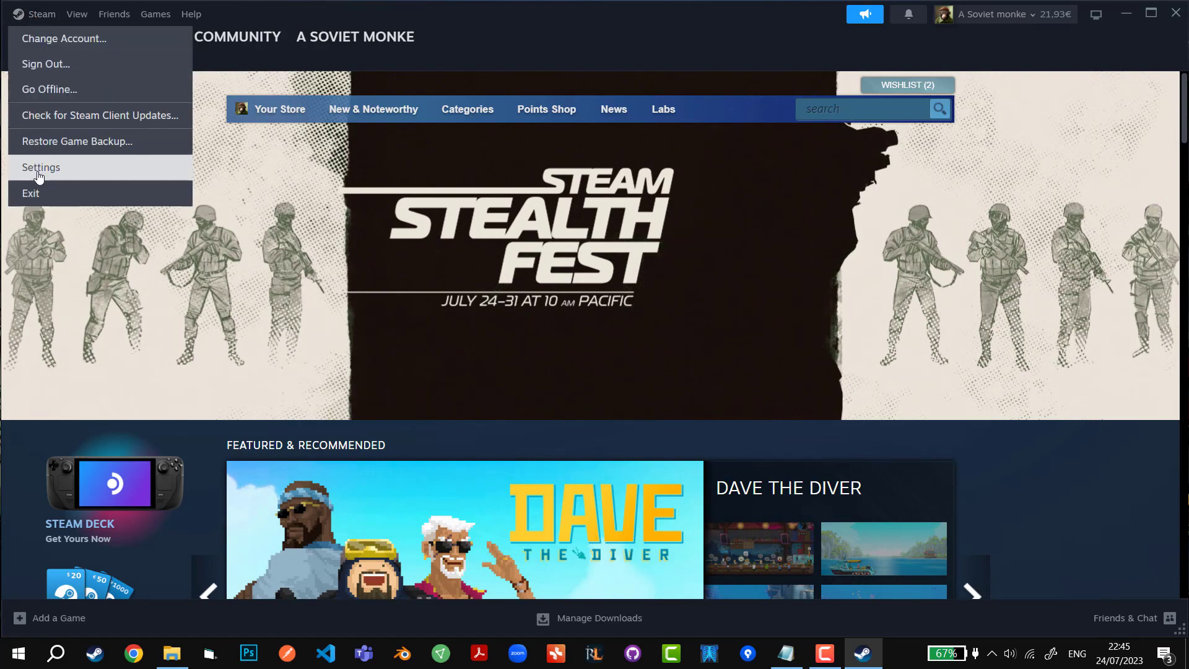
# In Downloads settings, clear the download cache and confirm the Steam restart.
pyautogui.click(40, 167)
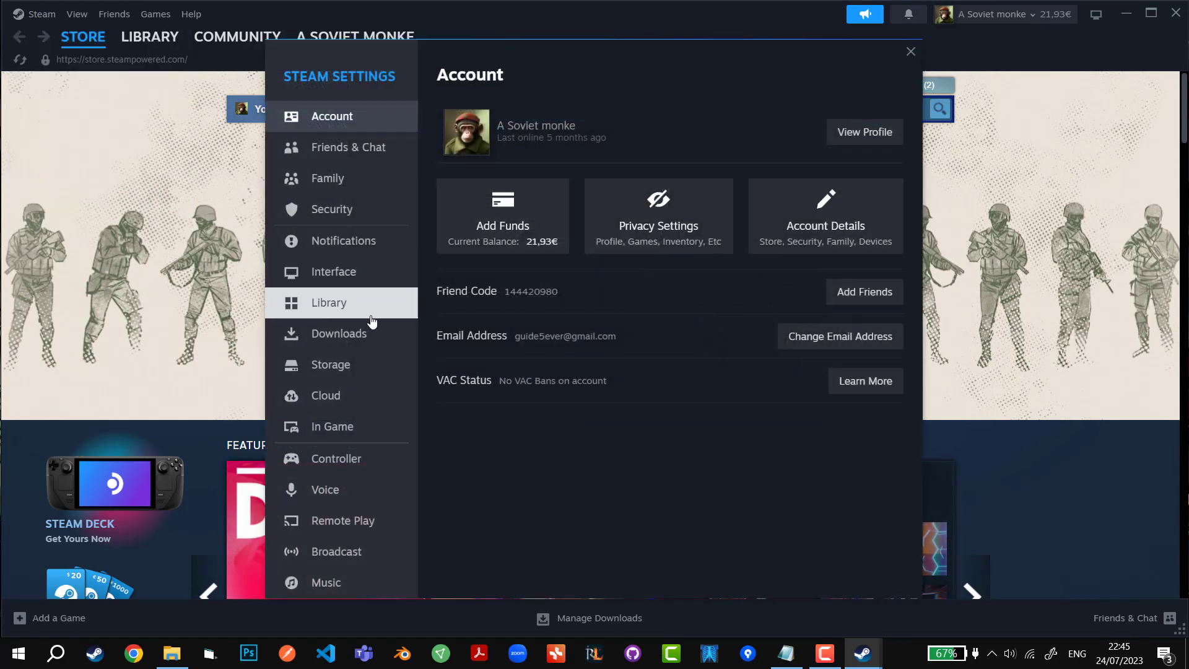
pyautogui.click(339, 333)
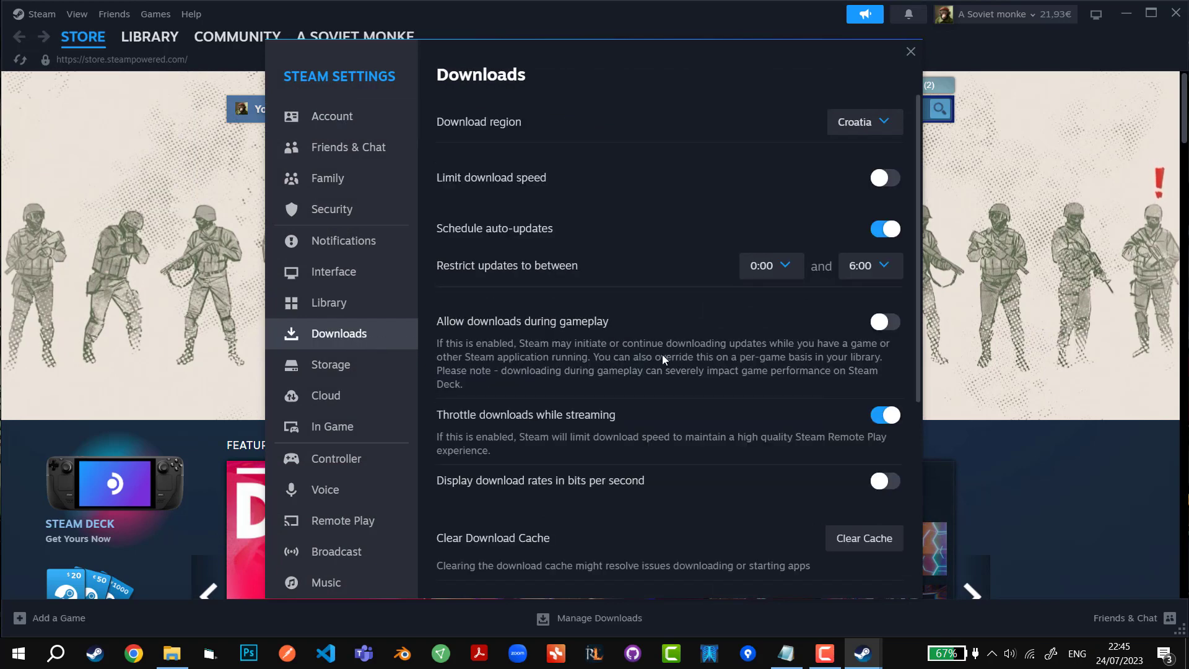
pyautogui.scroll(-3)
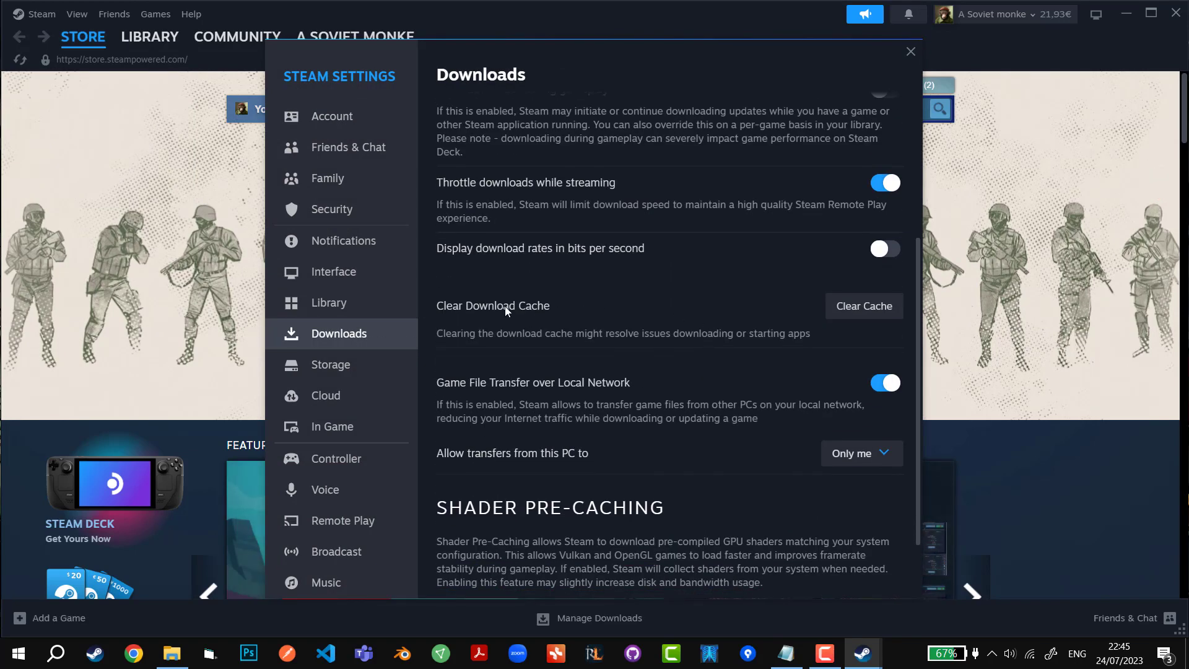
pyautogui.moveTo(863, 306)
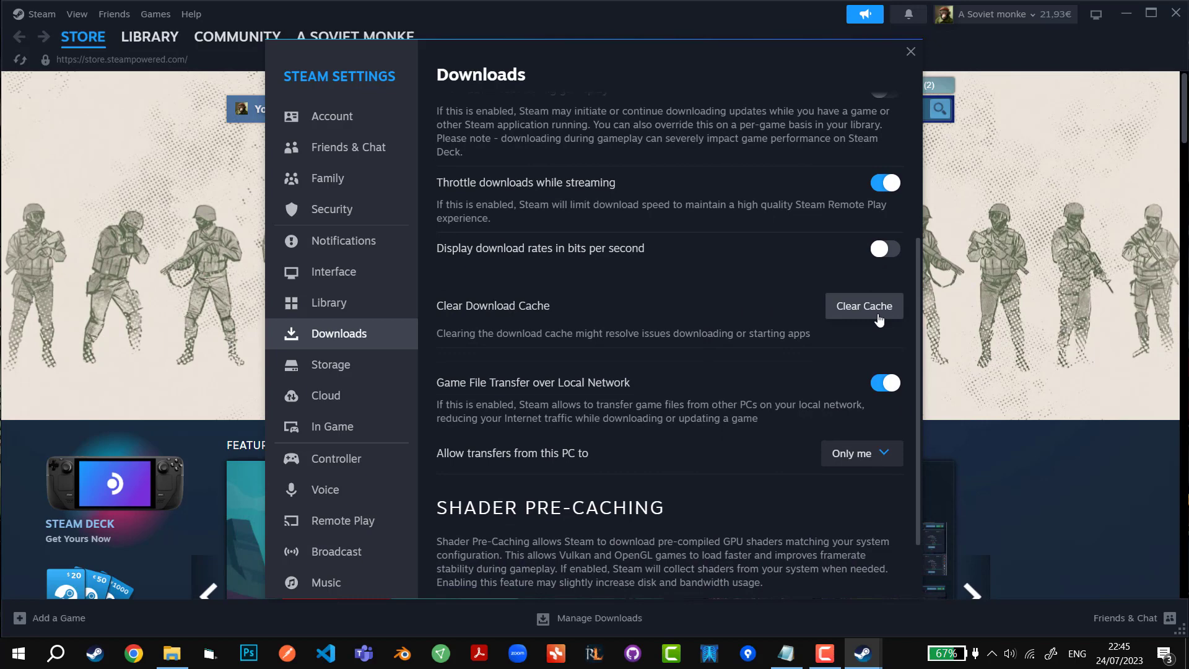
pyautogui.click(862, 306)
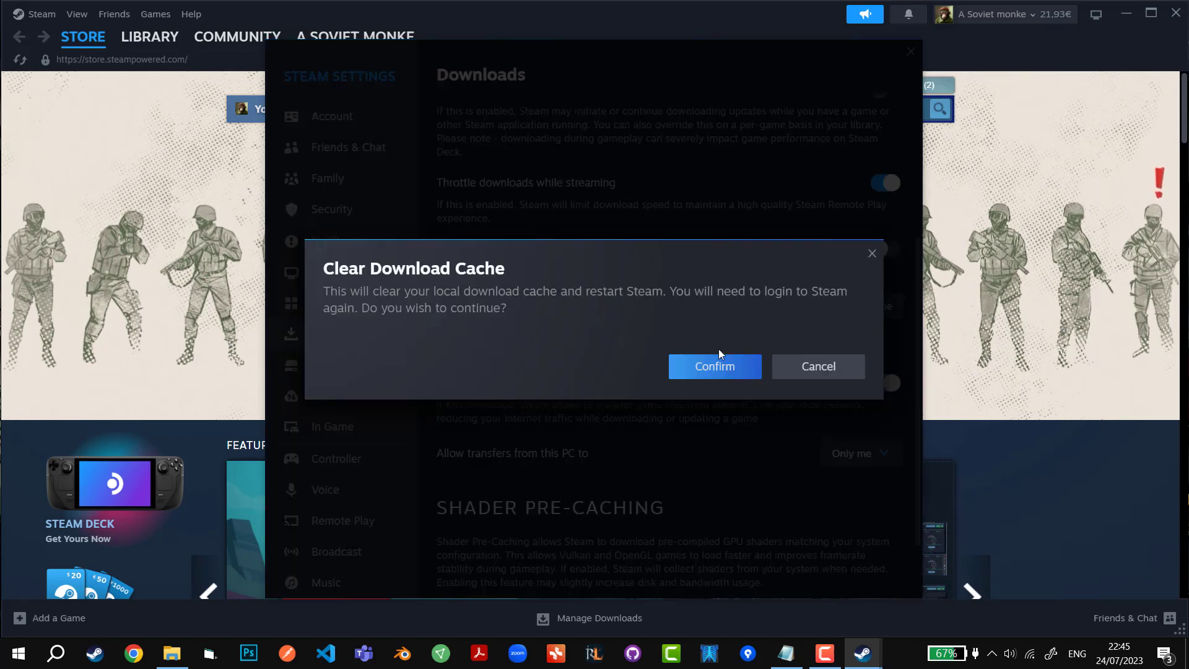
pyautogui.click(713, 366)
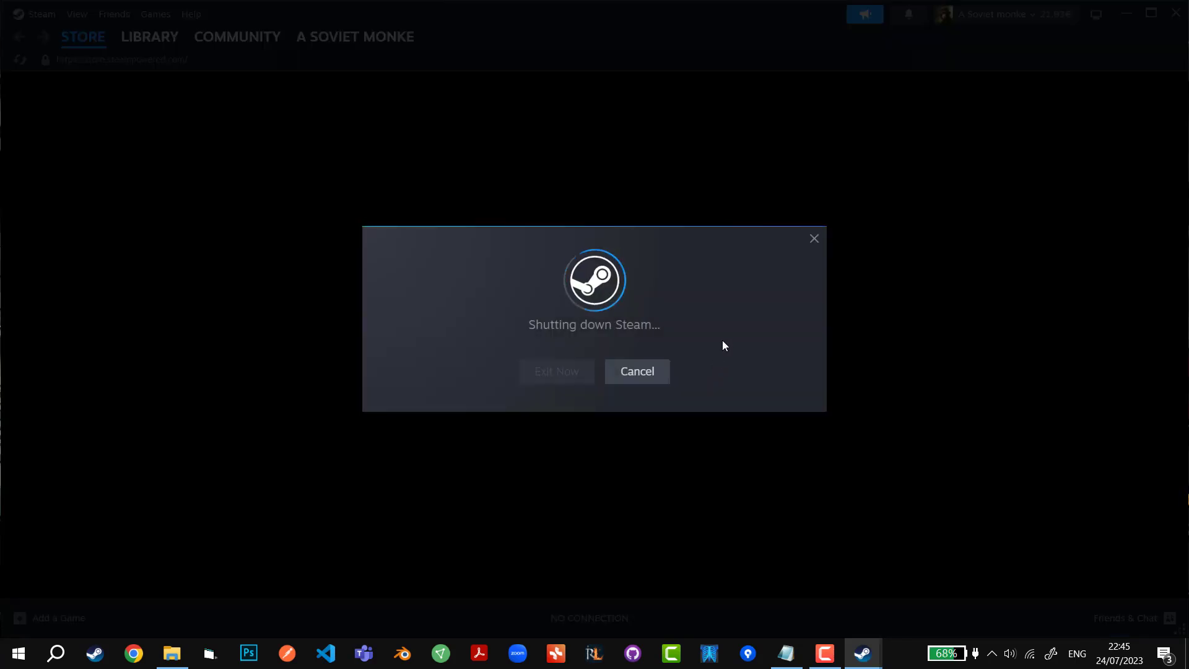